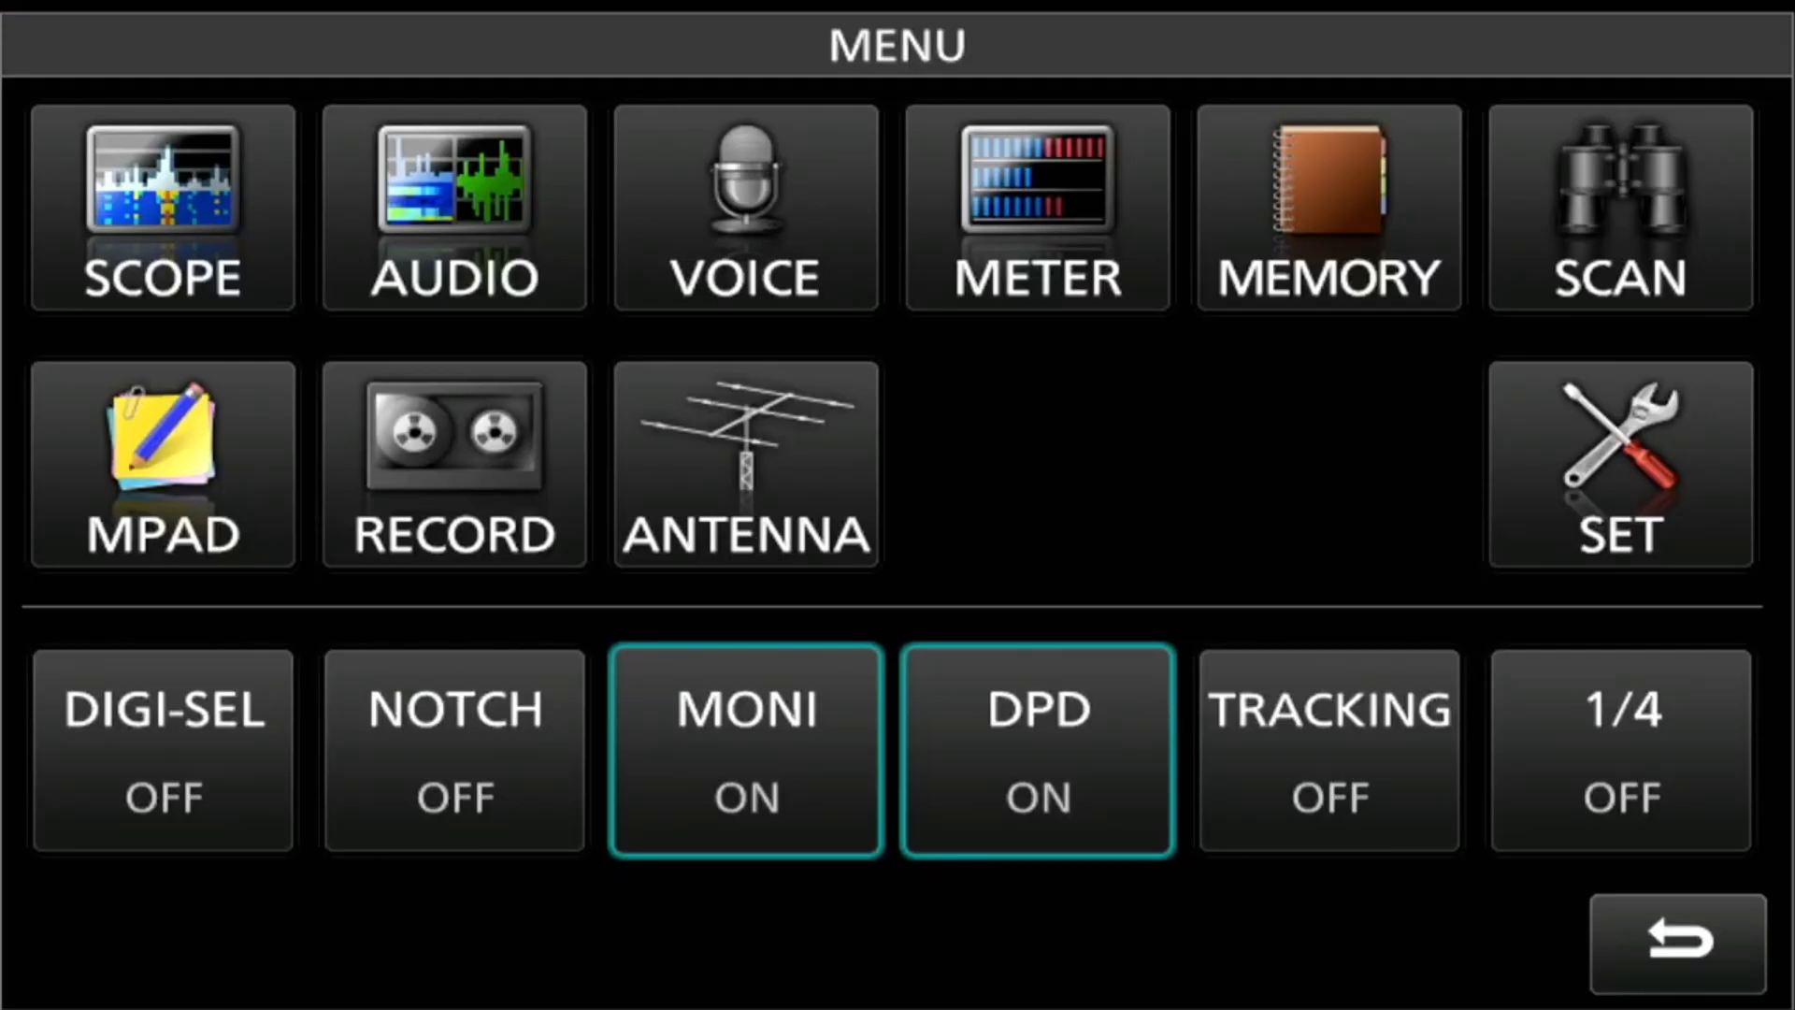
# Open the DPD options from the settings list and decline the adjustment screen
pyautogui.click(1621, 464)
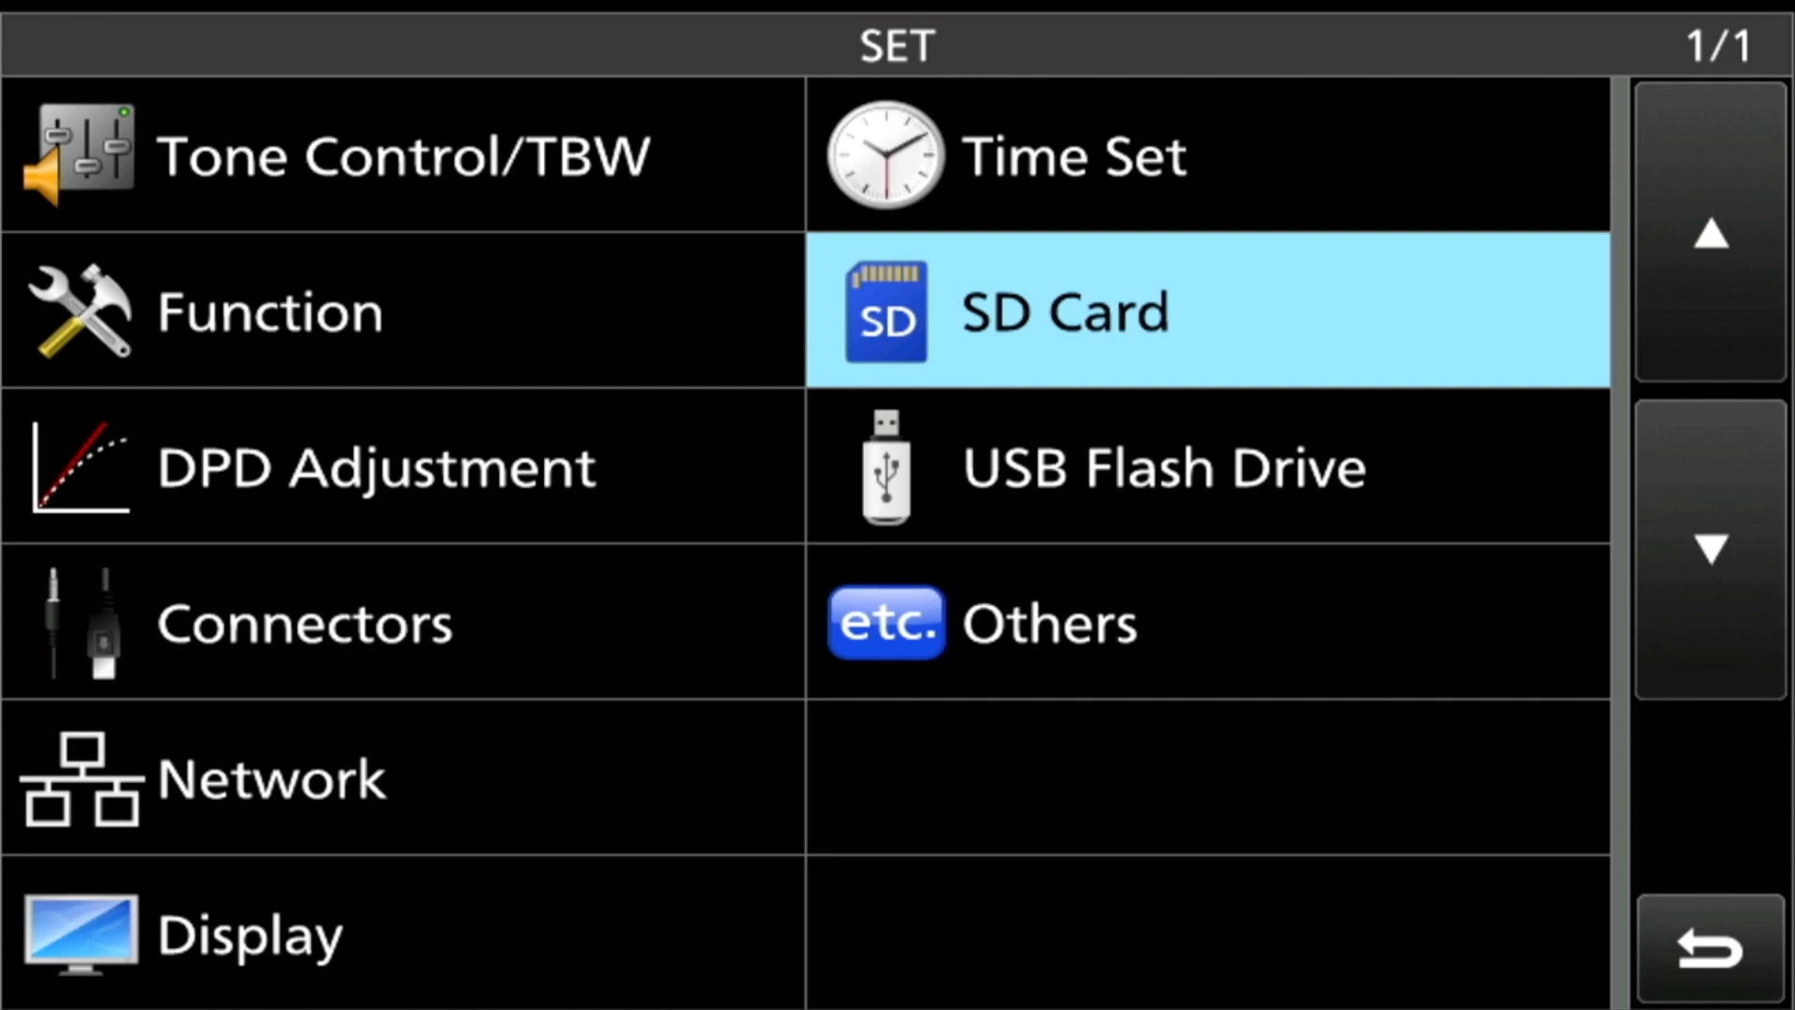
pyautogui.click(374, 466)
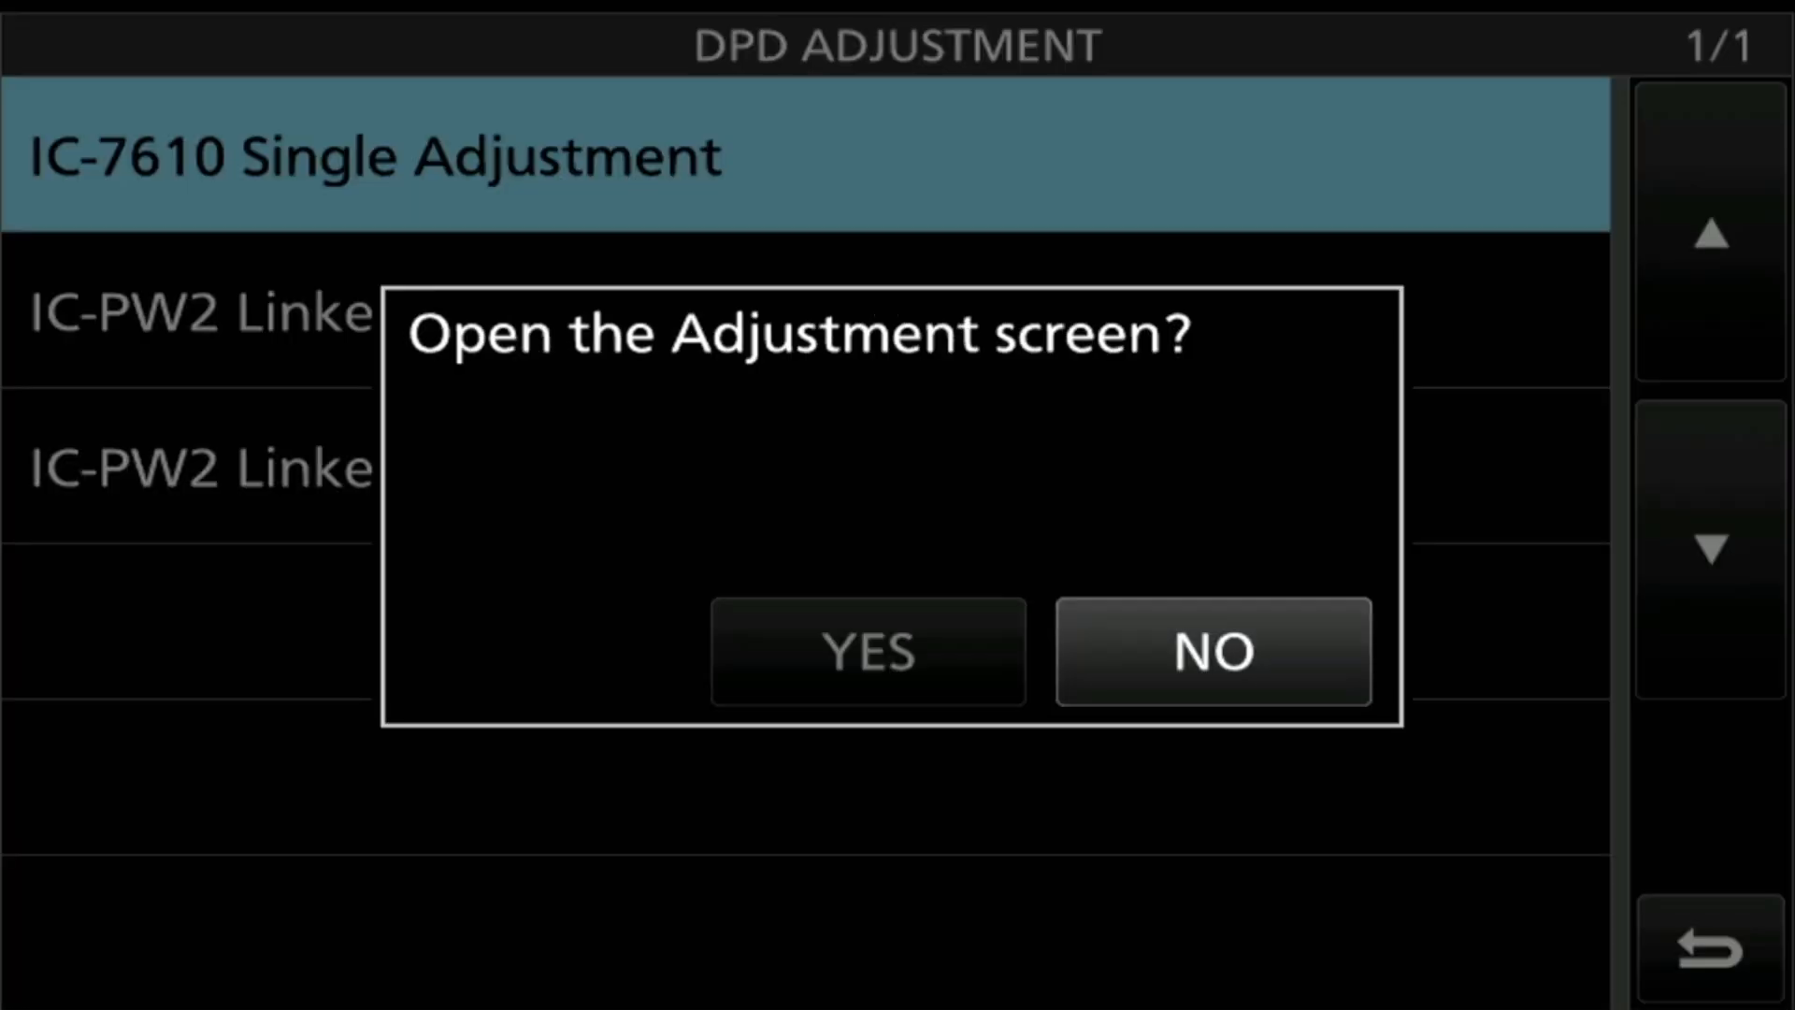
pyautogui.click(866, 651)
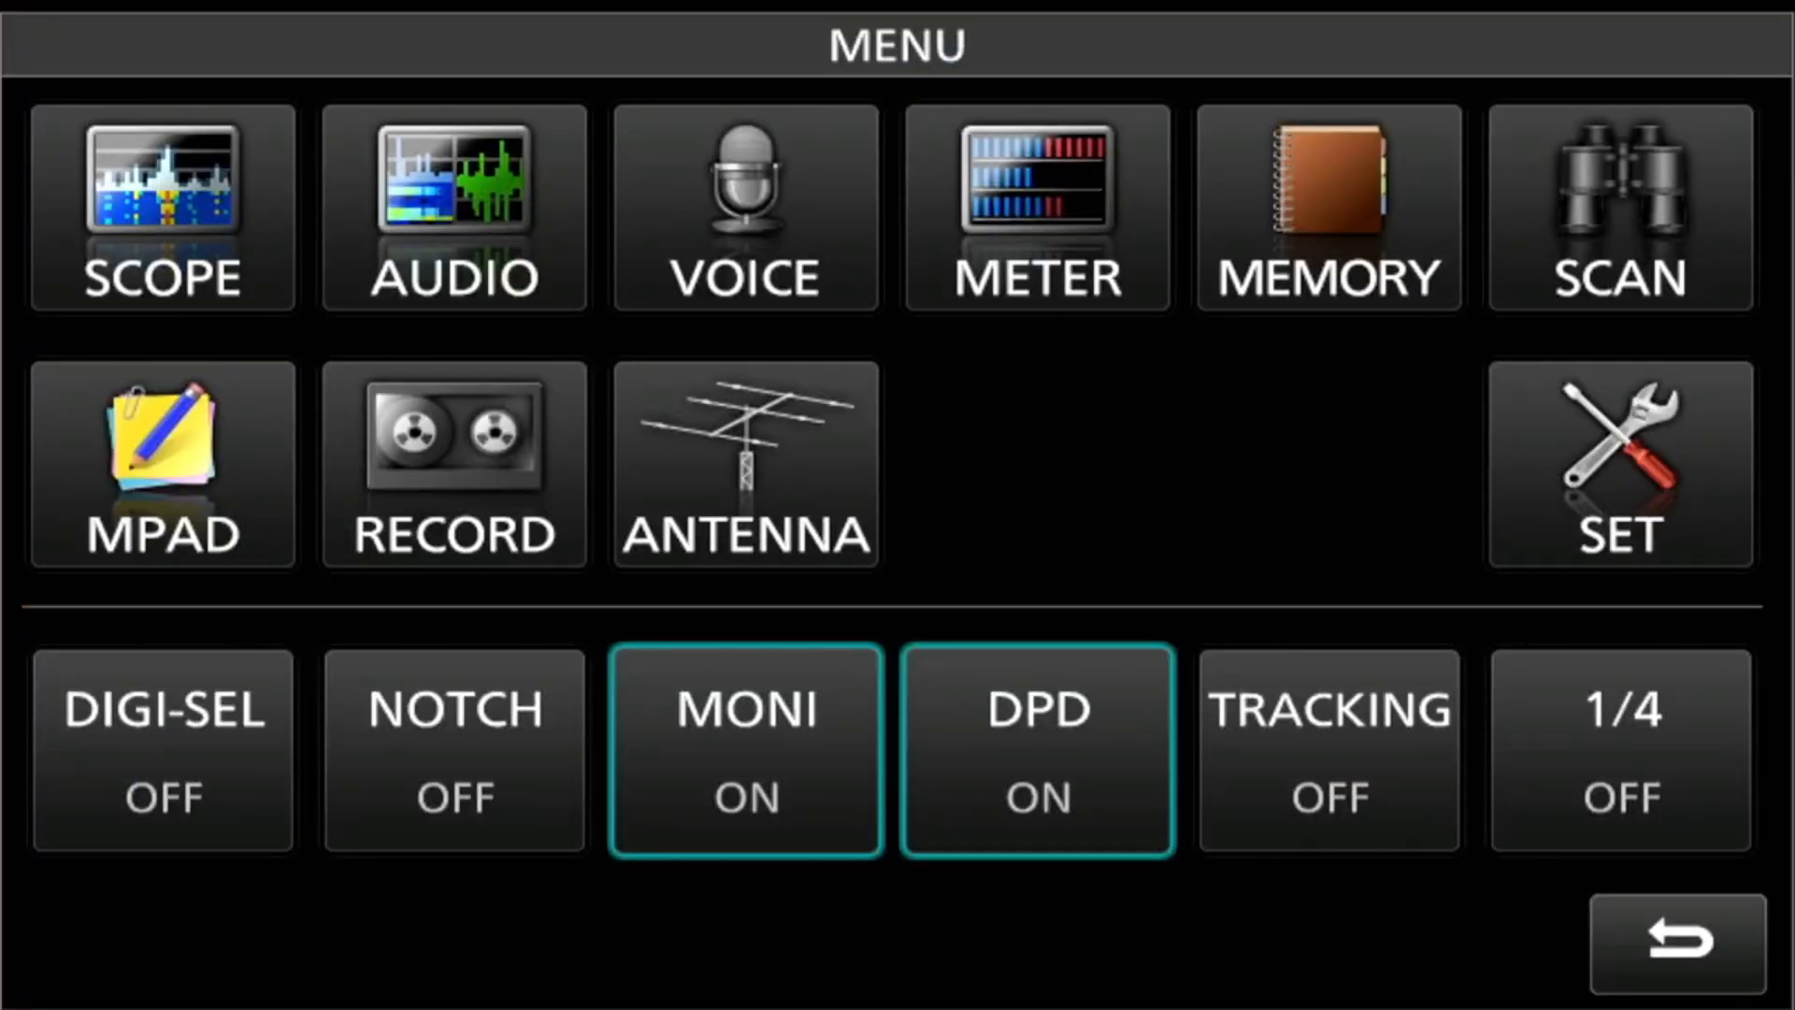
# Switch digital predistortion (DPD) off and exit back to the scope display
pyautogui.click(1036, 752)
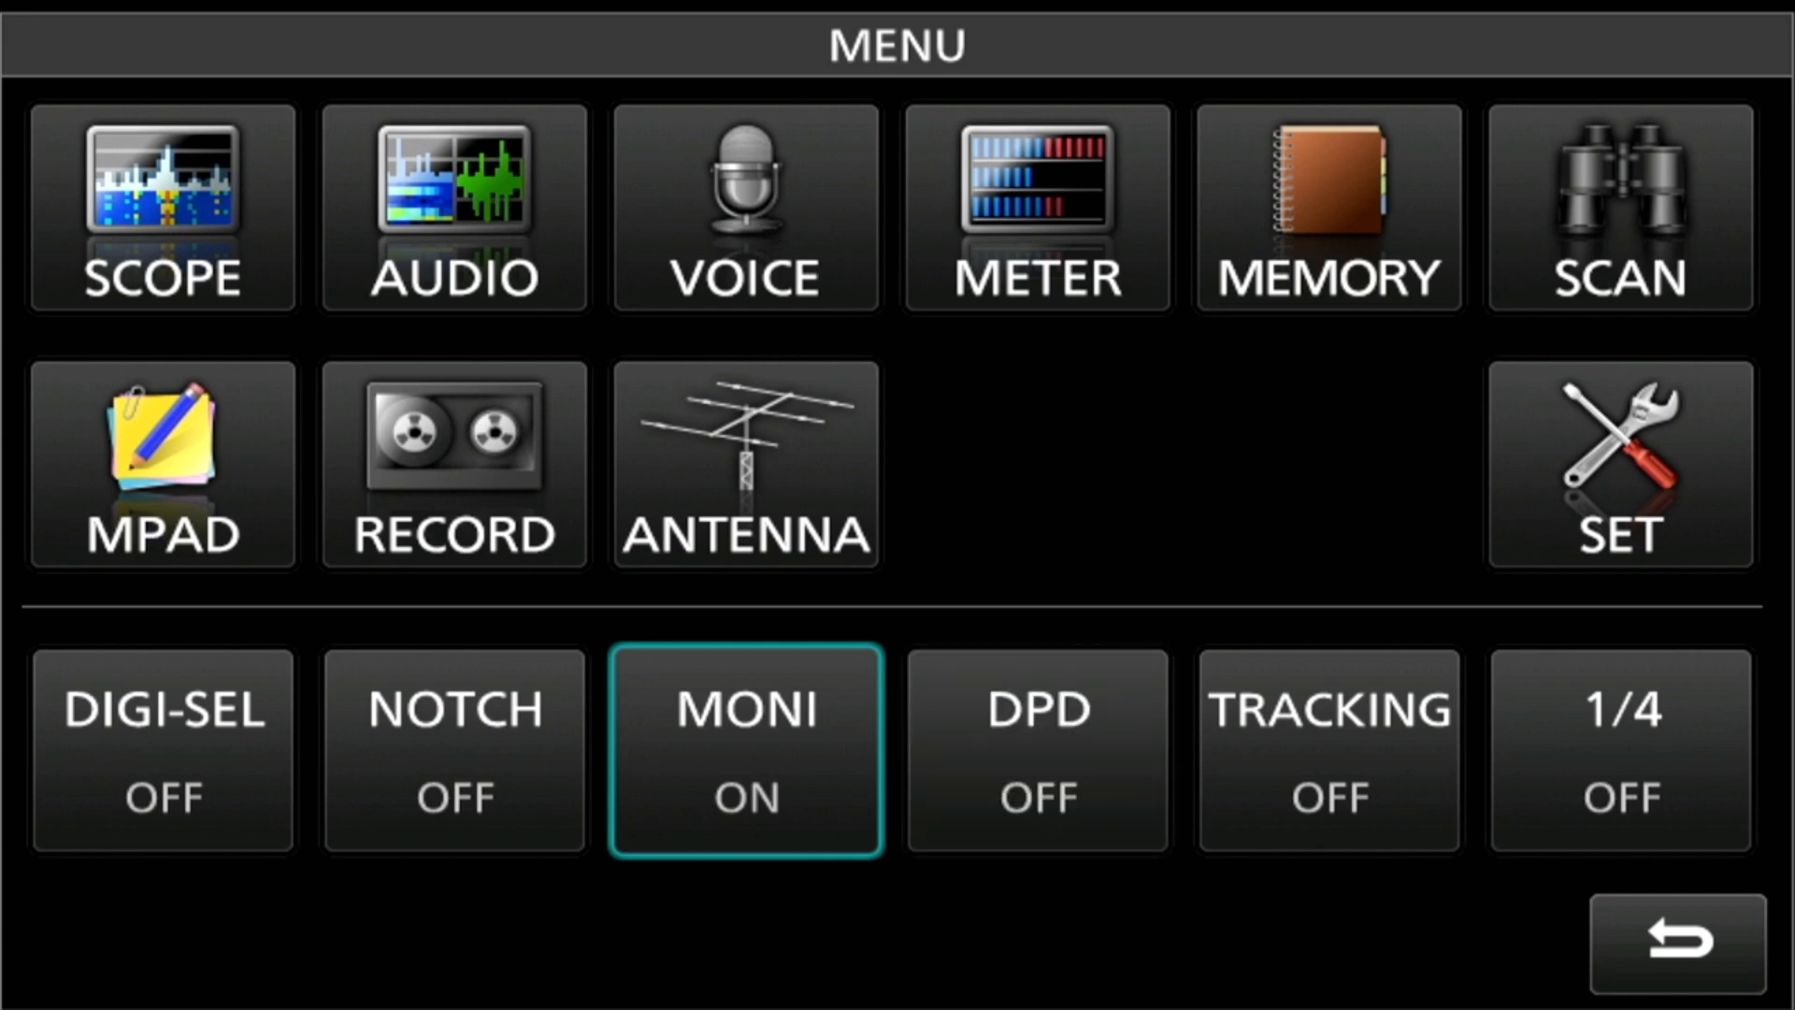
pyautogui.click(1038, 752)
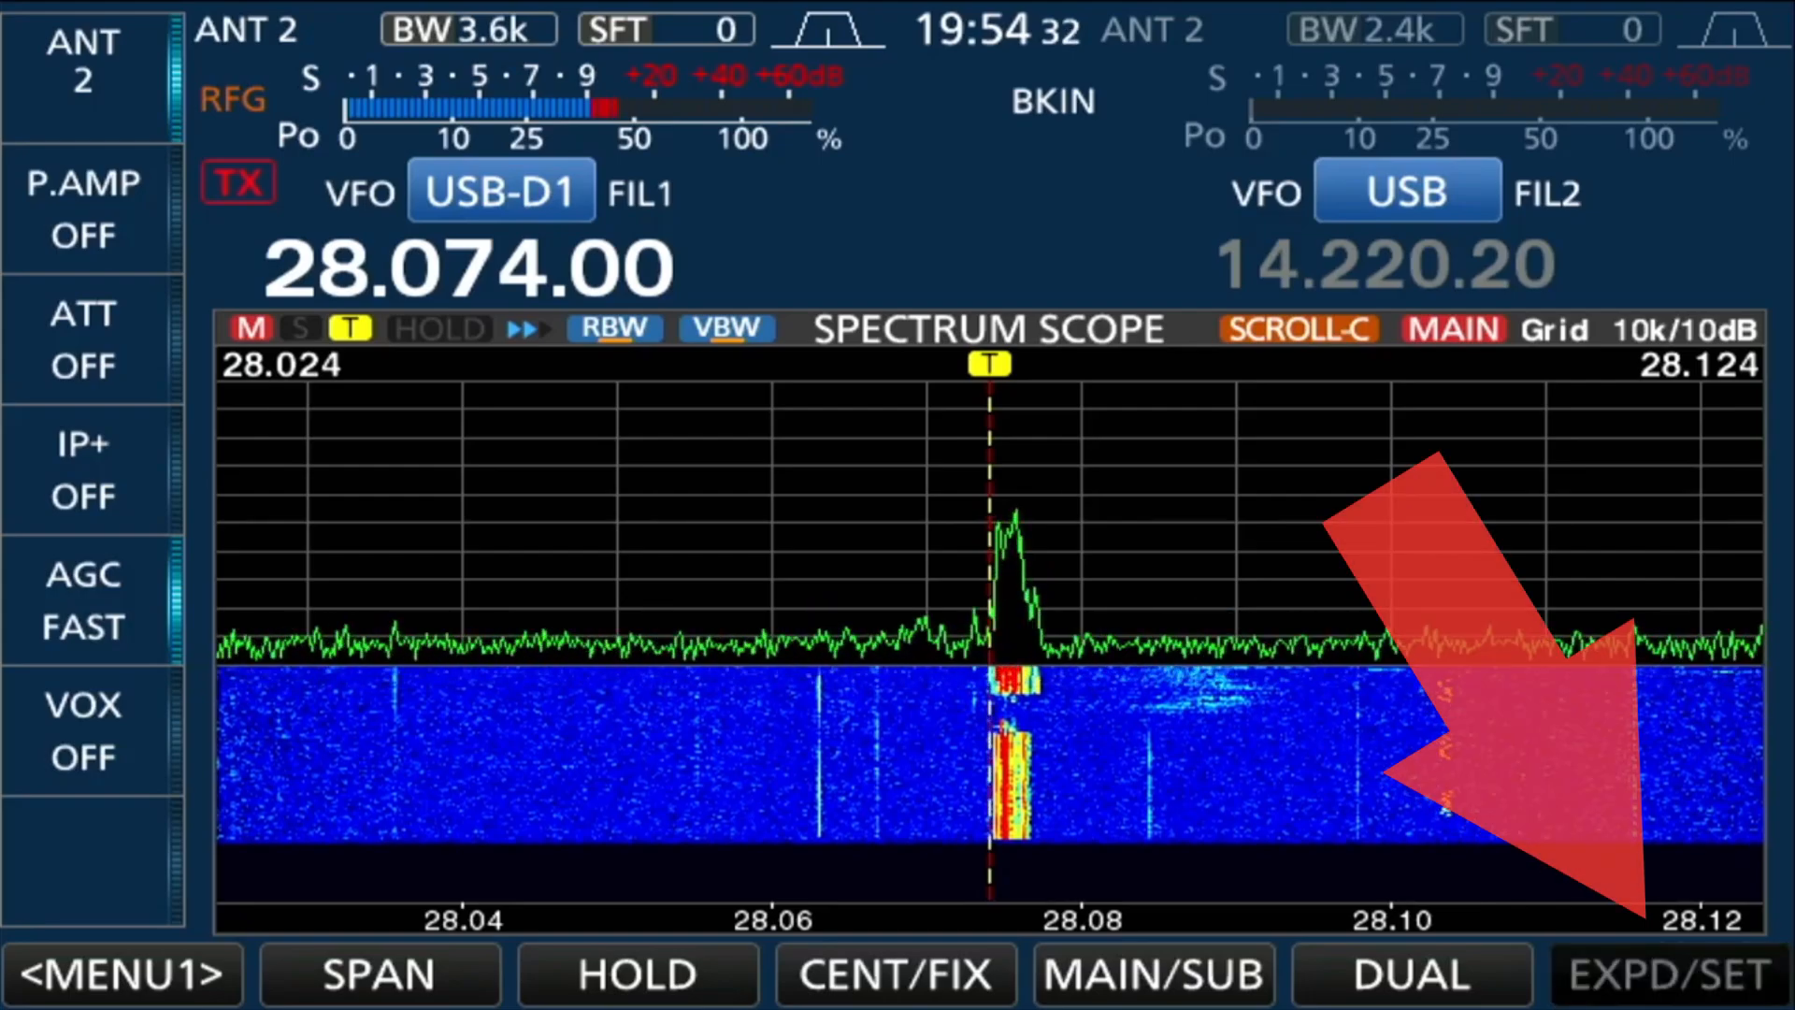
# Open SCOPE SET and move to page 2/3 with waveform colour and waterfall options
pyautogui.click(1666, 974)
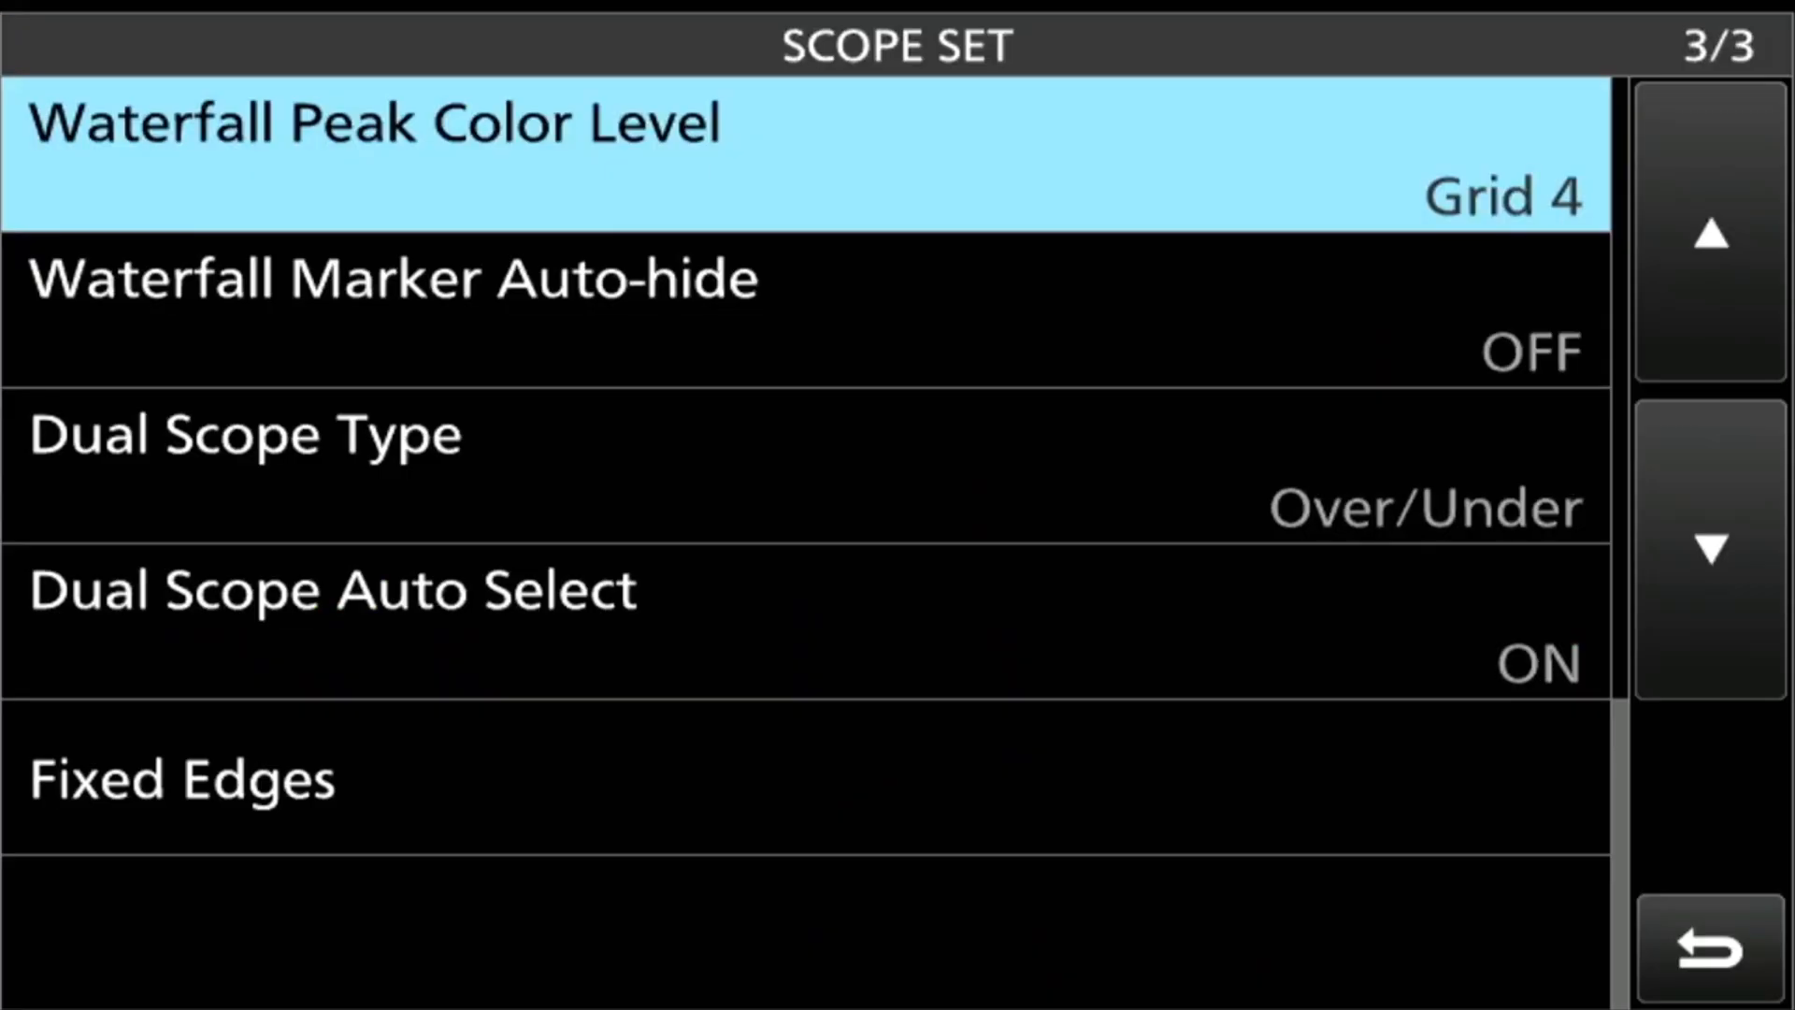
pyautogui.click(1711, 248)
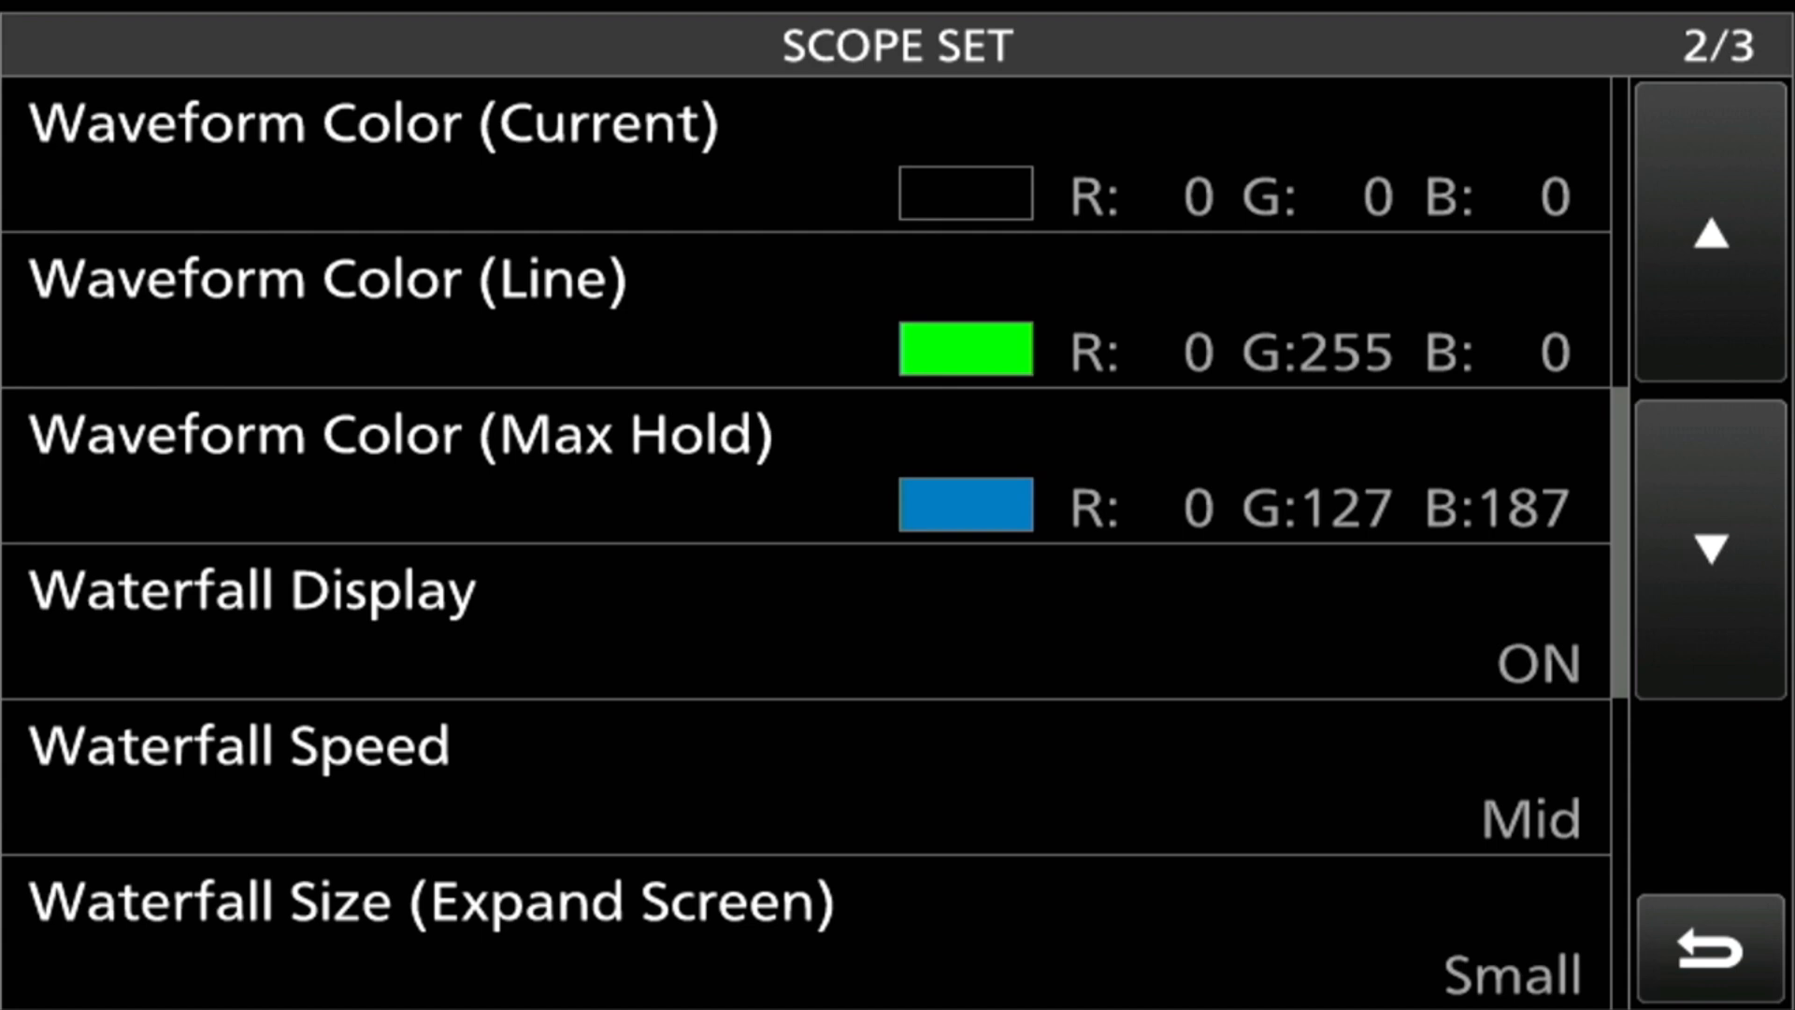
pyautogui.click(378, 123)
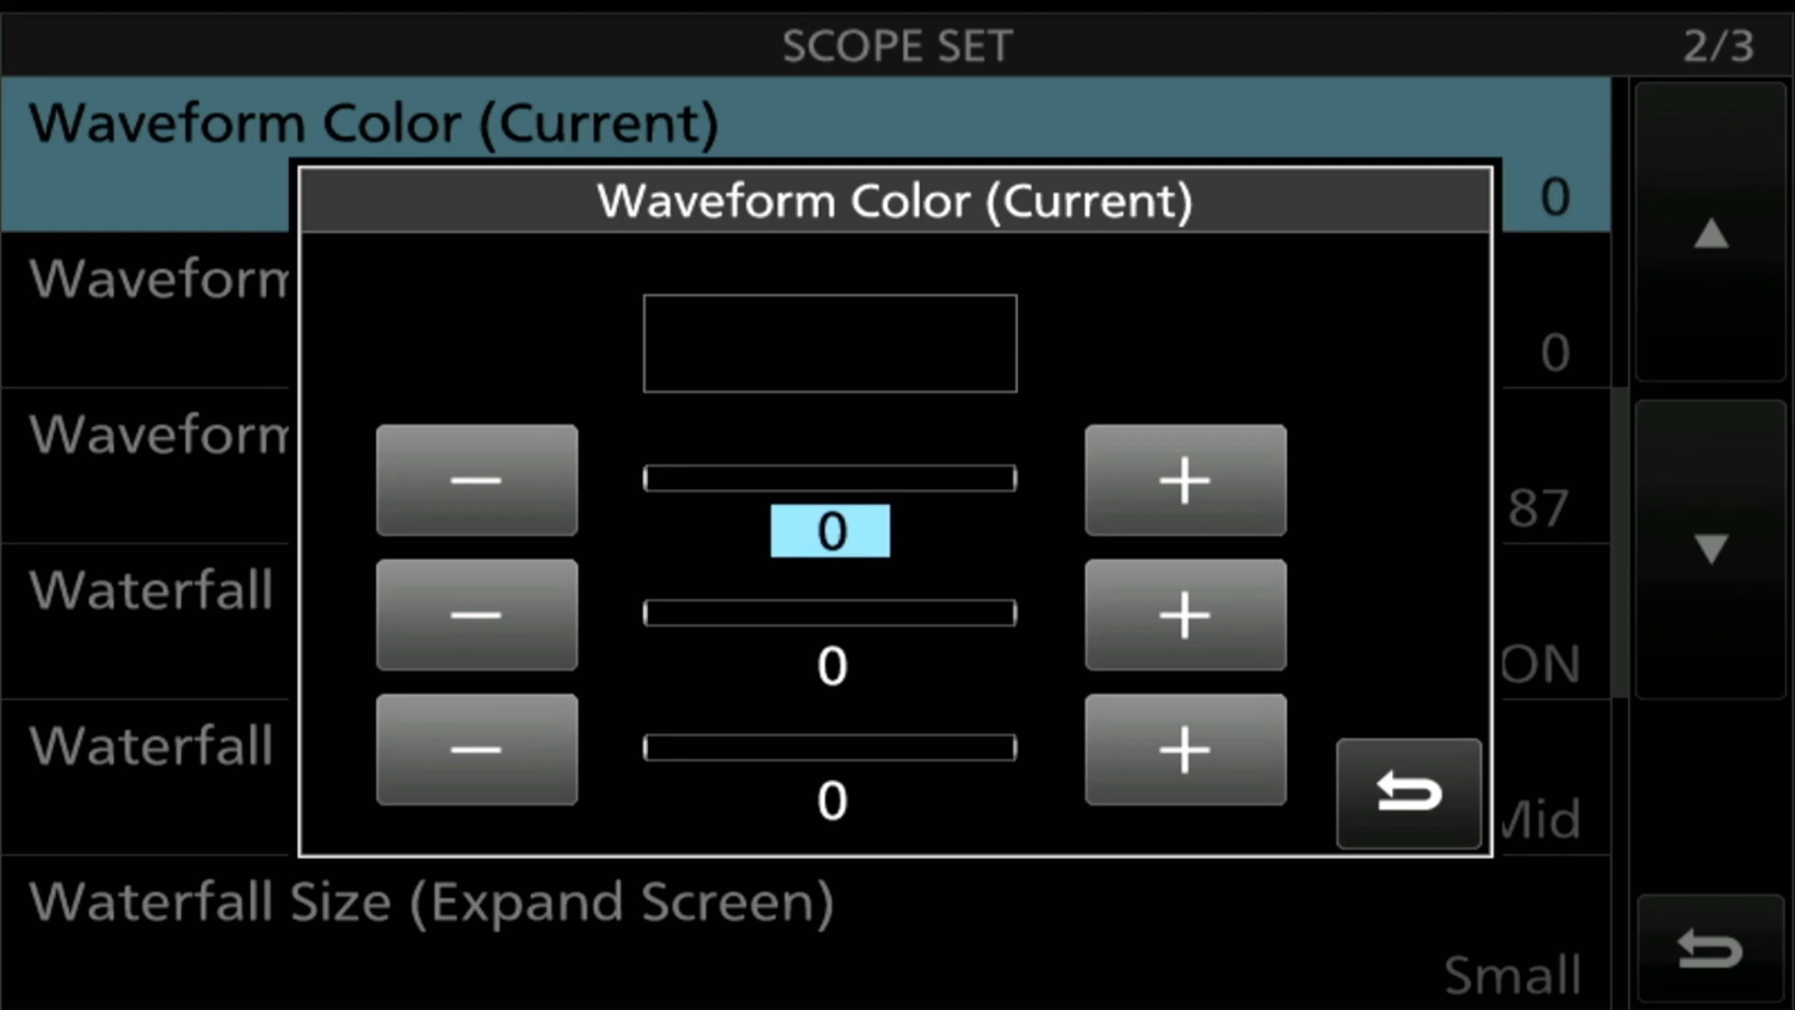
pyautogui.click(1404, 793)
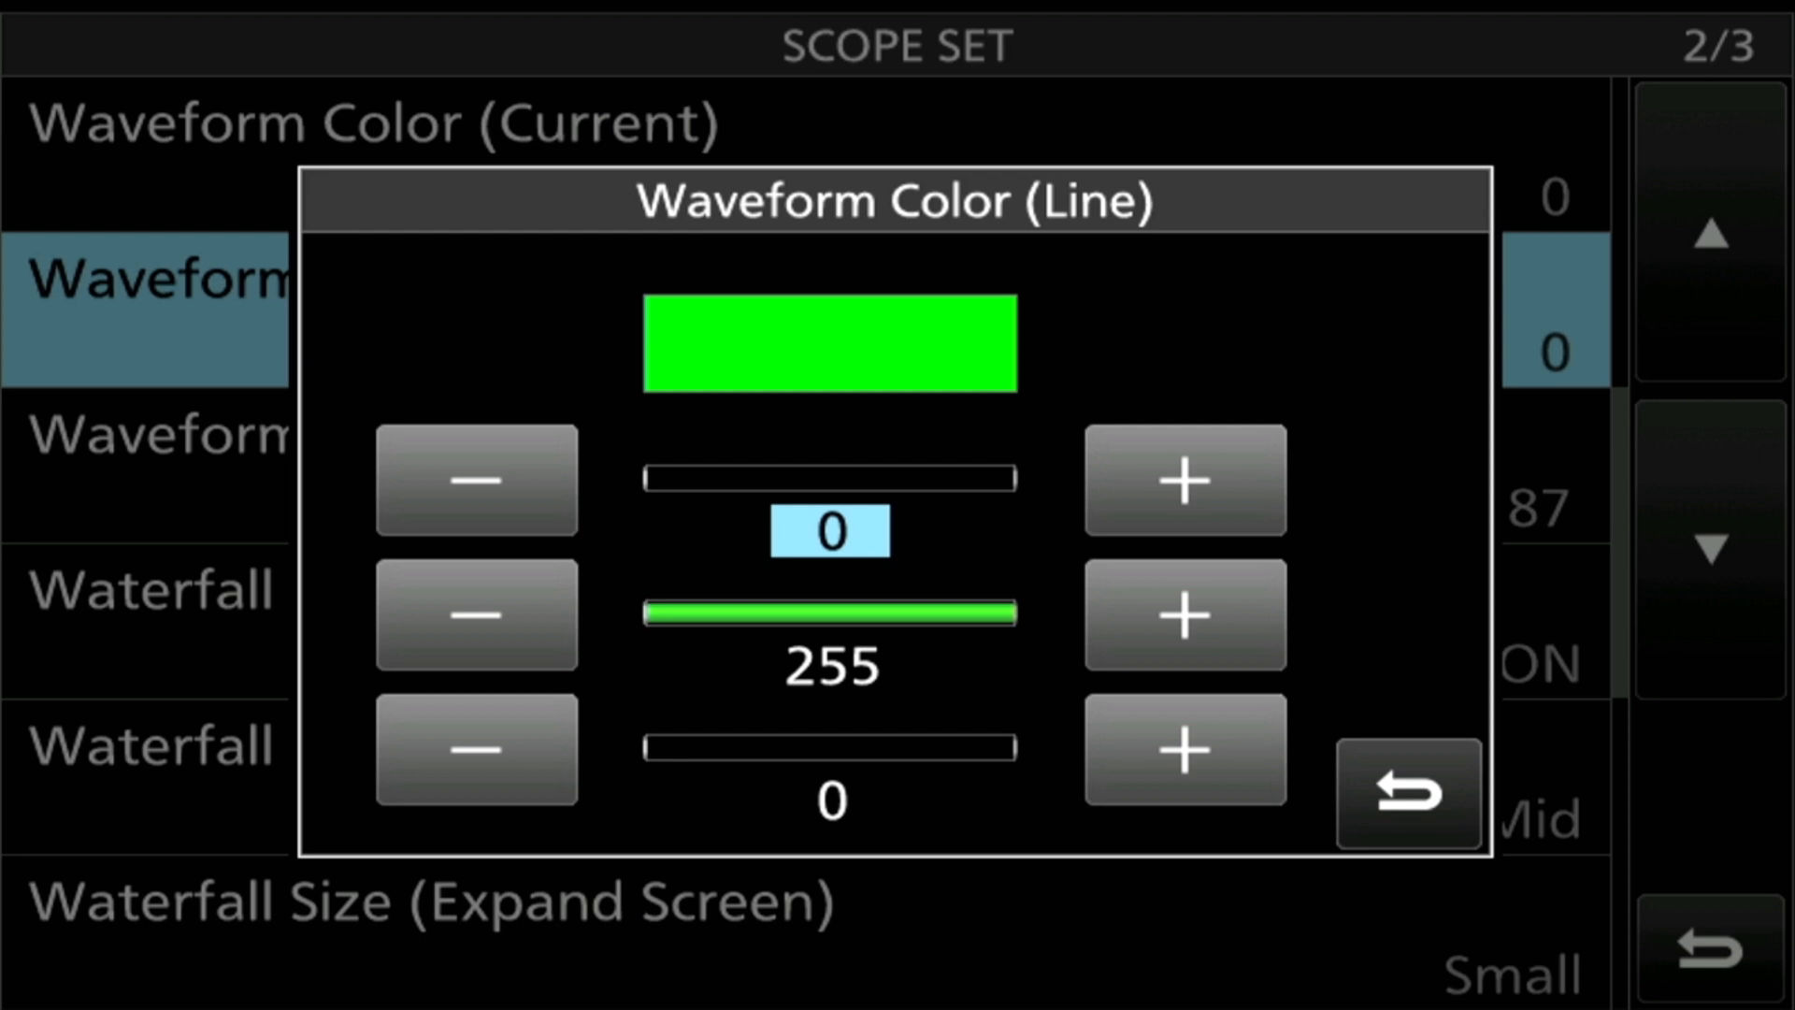
pyautogui.click(1407, 793)
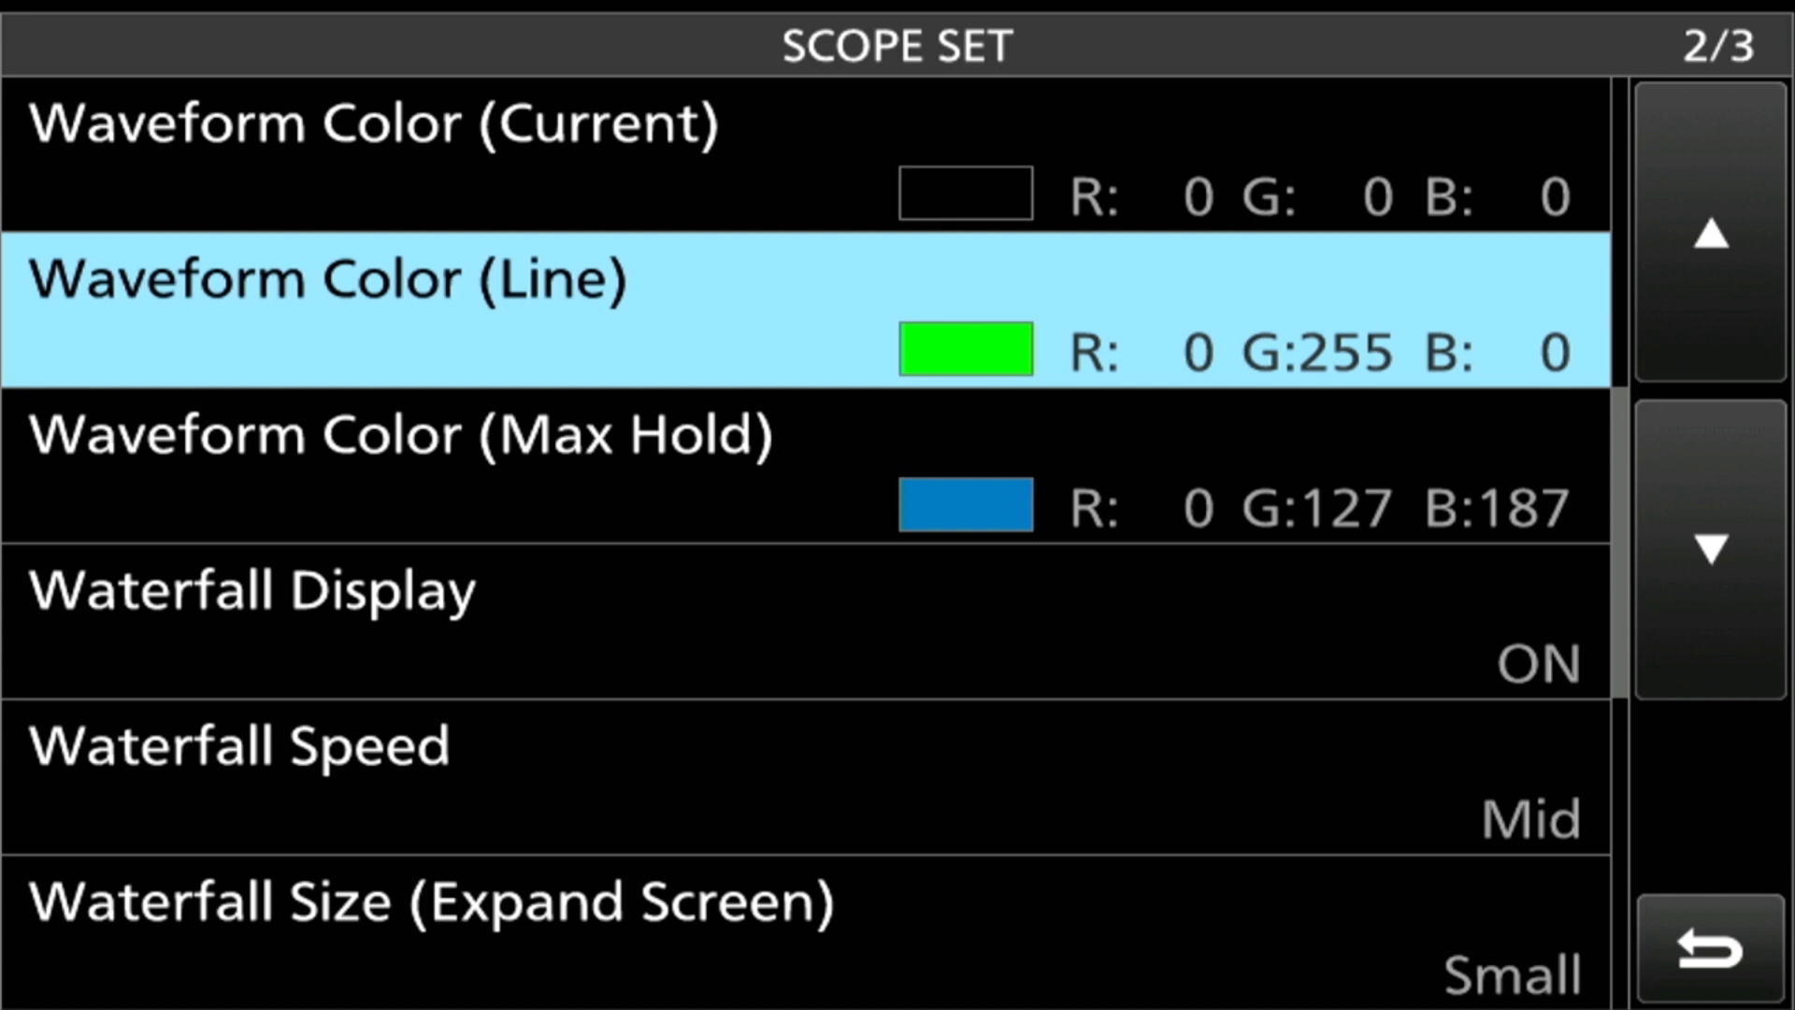
# Leave SCOPE SET and return to the spectrum scope screen
pyautogui.click(1707, 548)
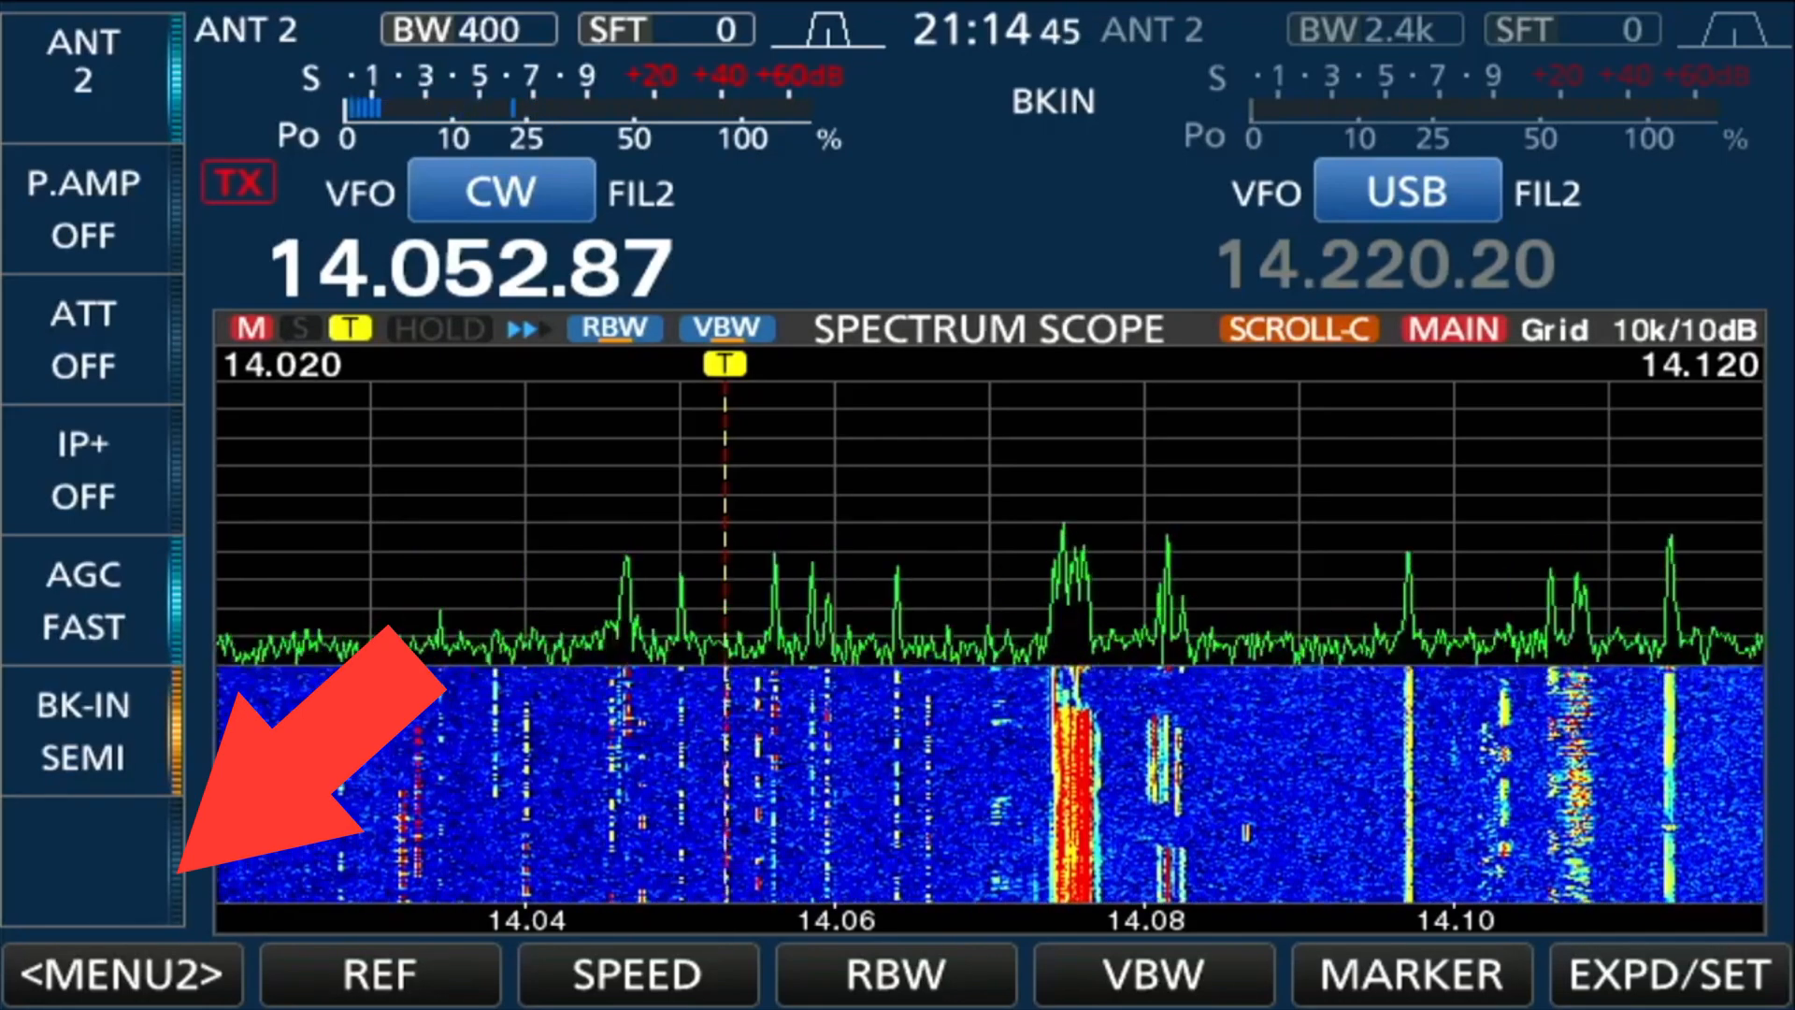
# Switch to the MENU2 scope functions and set RBW to MID
pyautogui.click(120, 974)
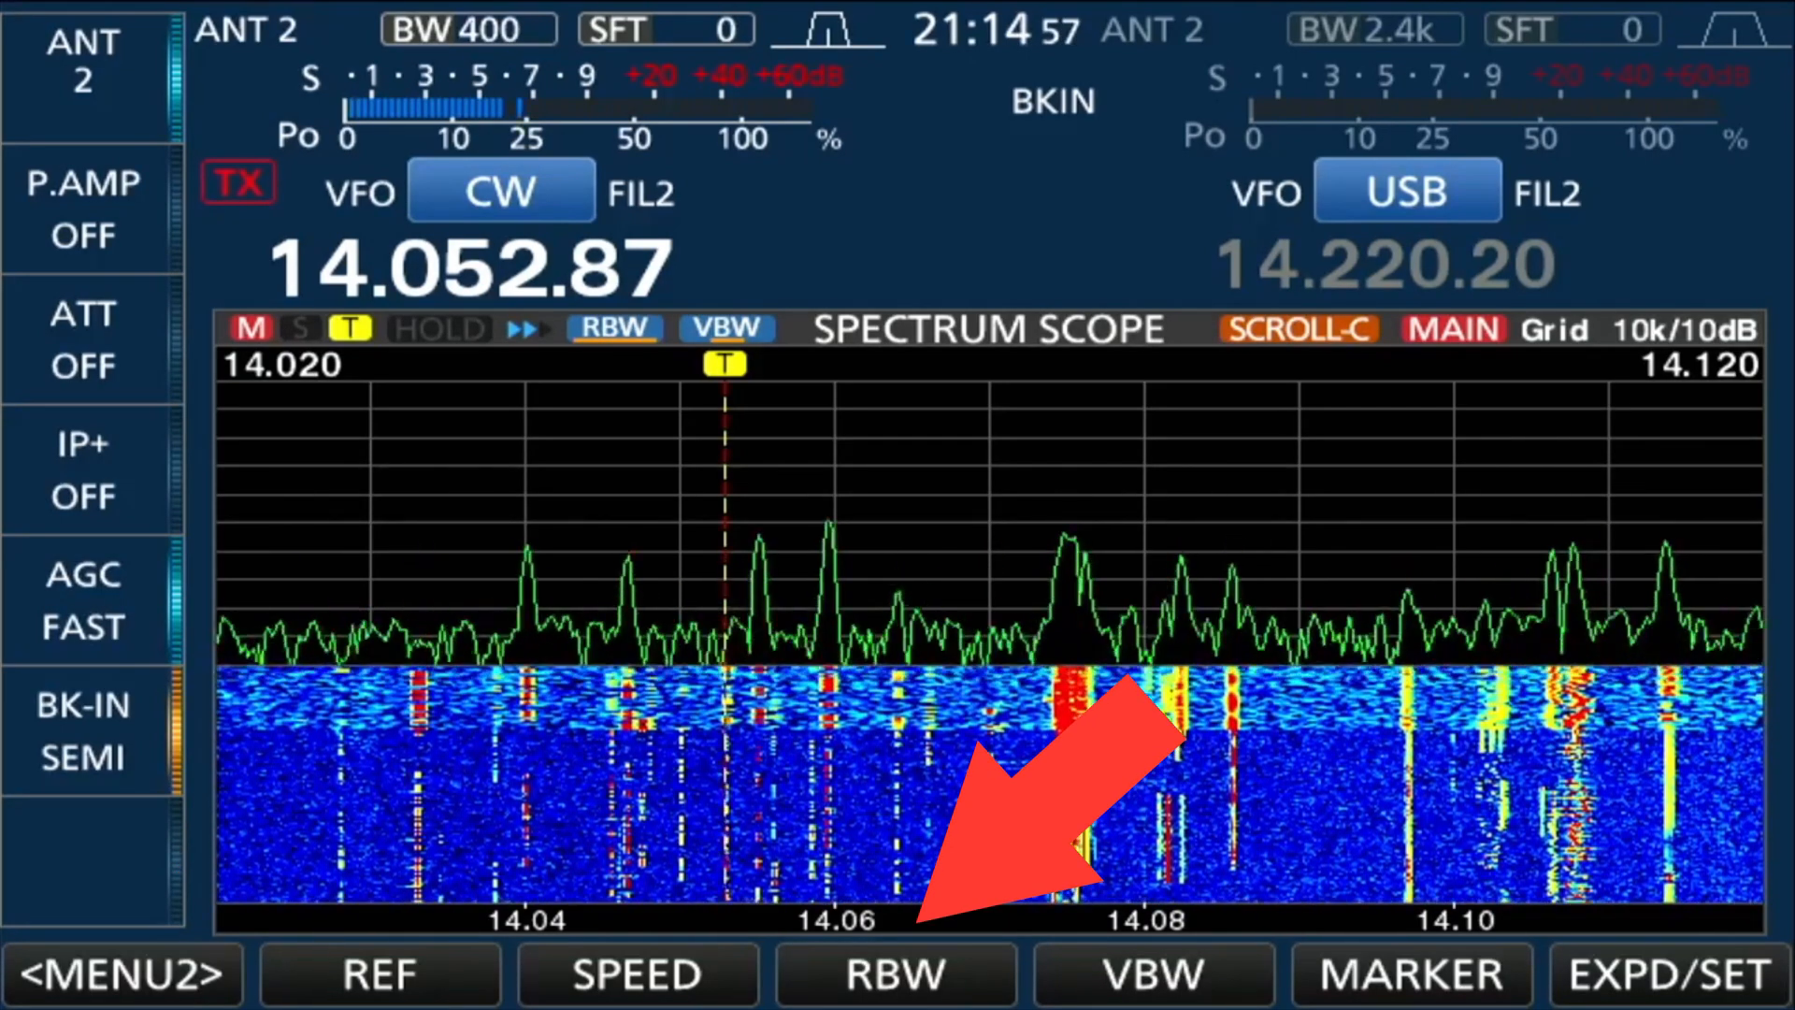
pyautogui.click(894, 974)
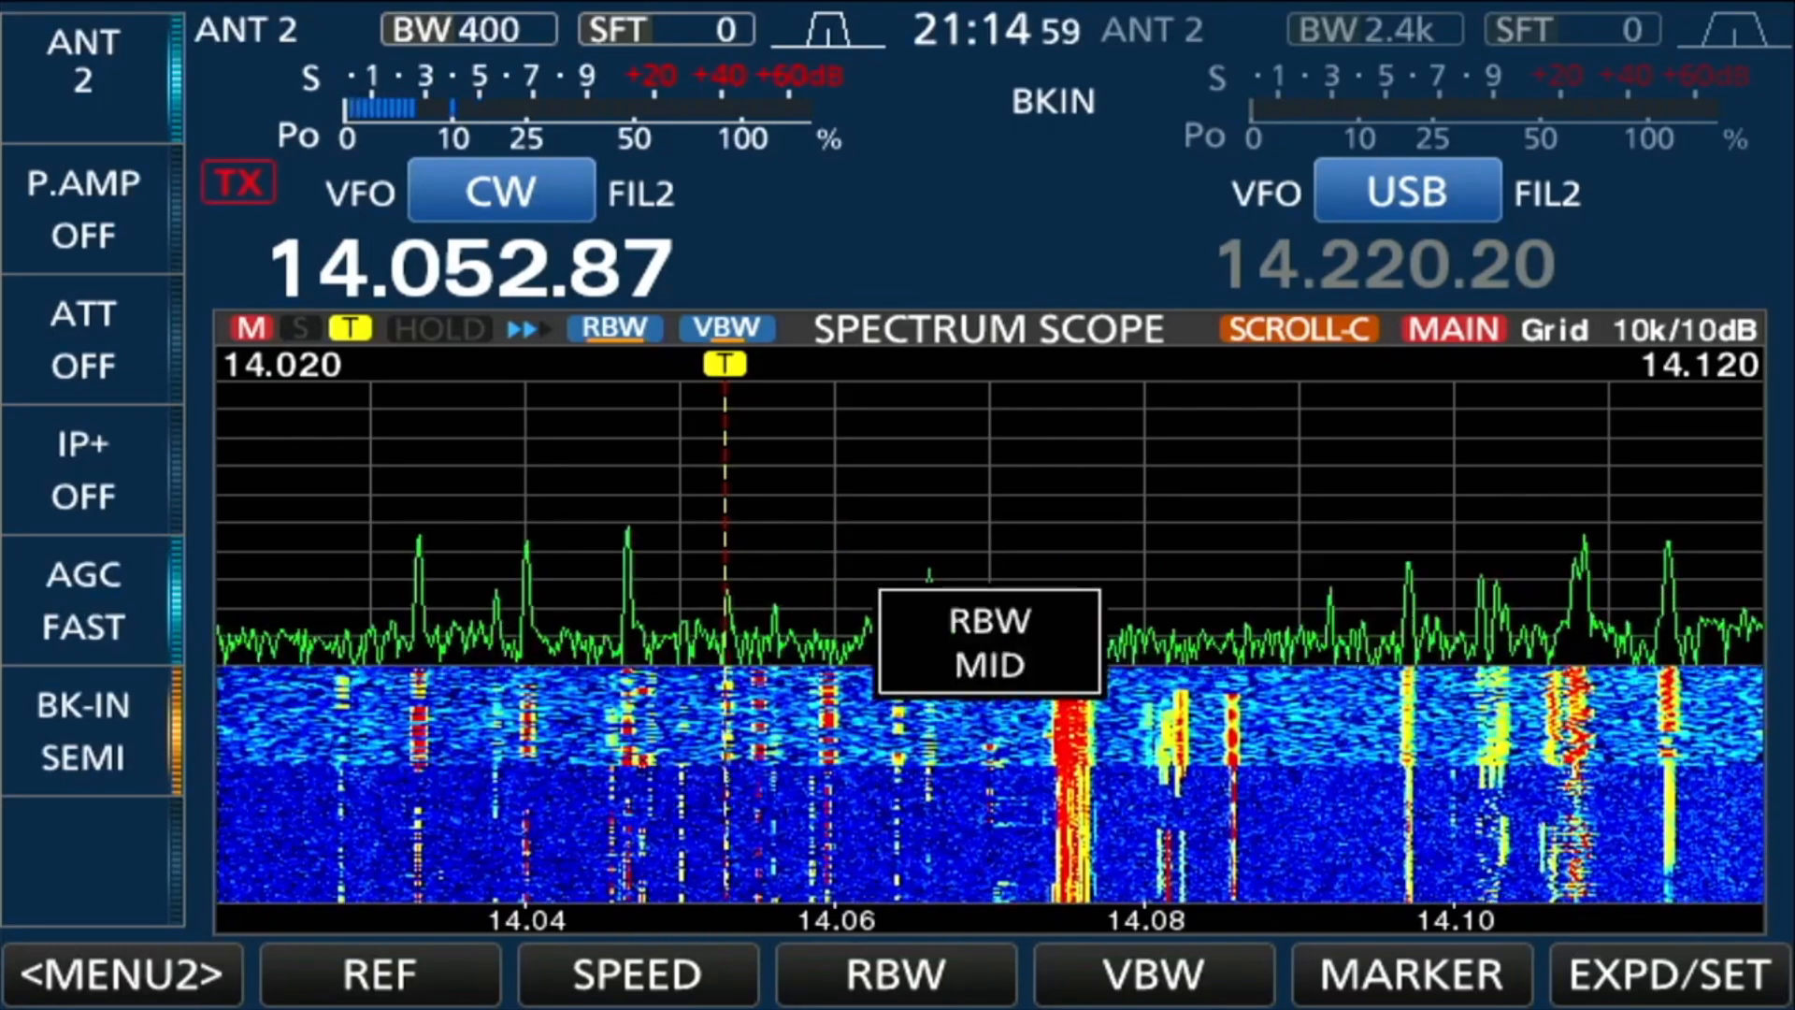